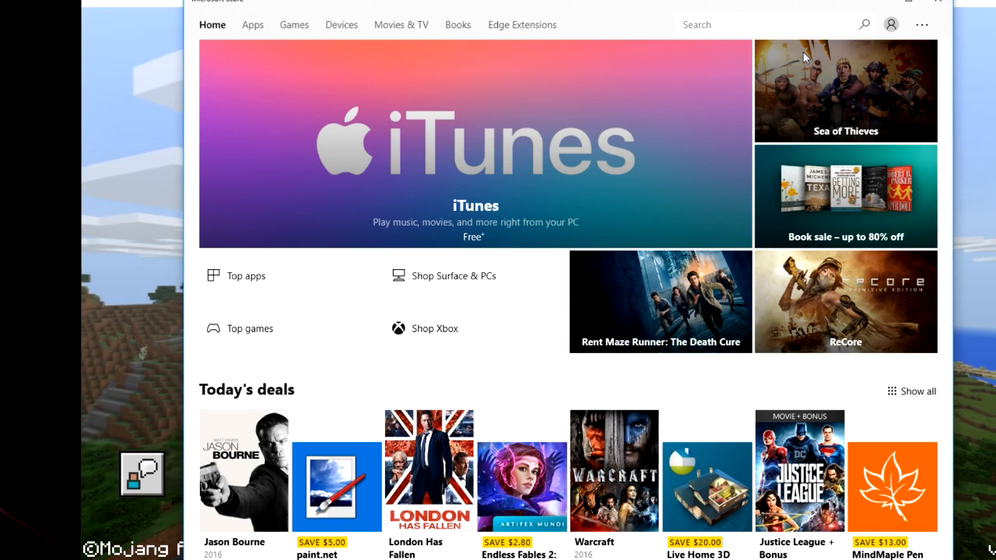
Step: Search the Store for 'xbox insider hub' and bring up its installed product page
text(xbox insider h)
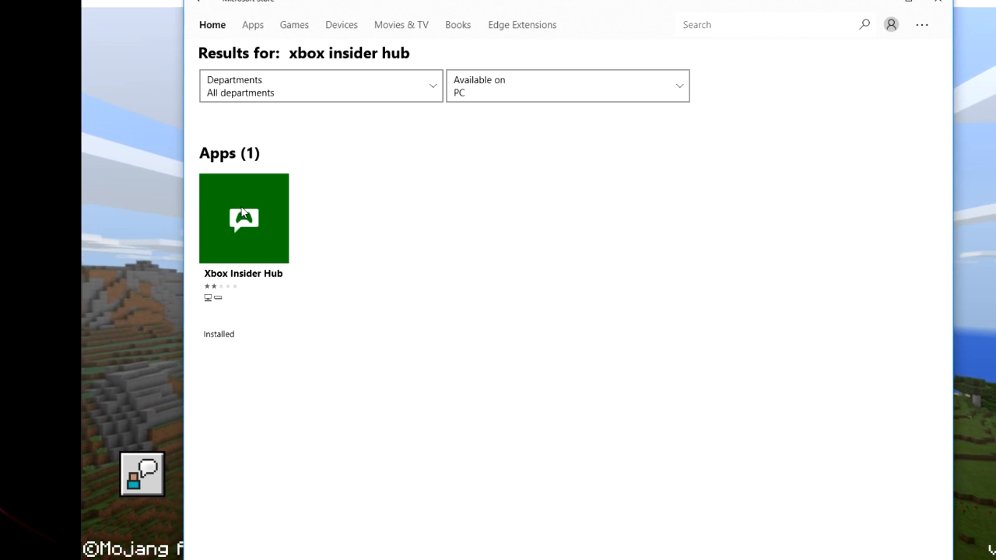
click(242, 218)
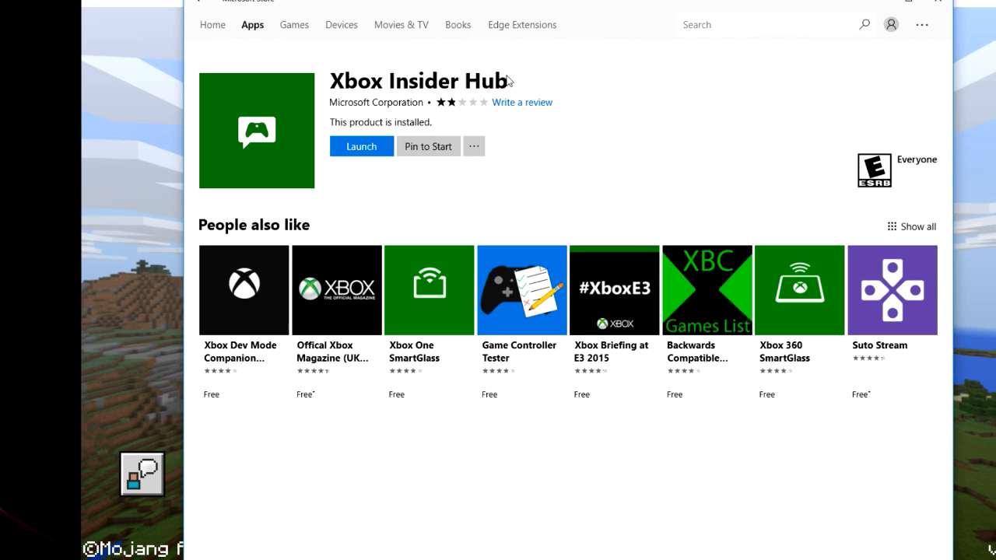
scroll(down, 3)
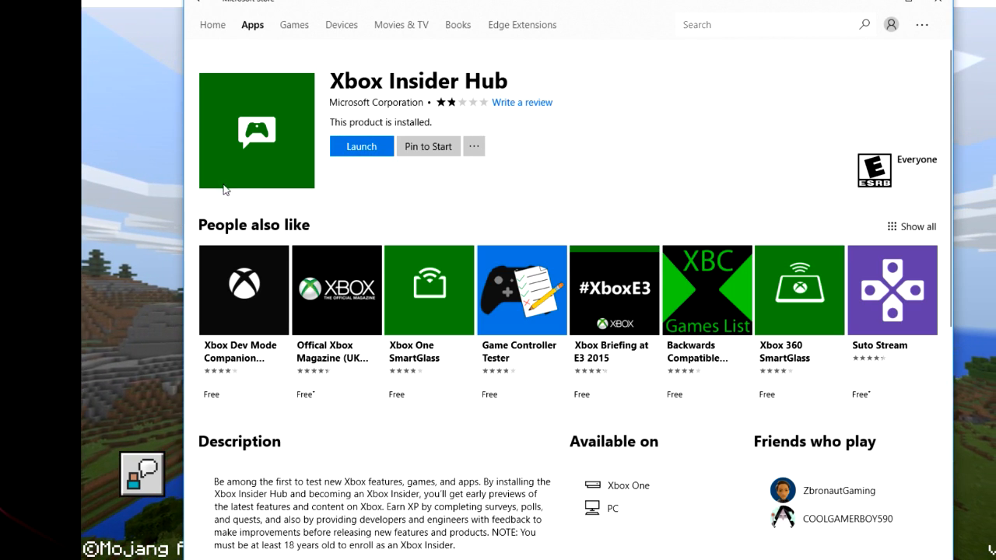
mouse_move(366, 128)
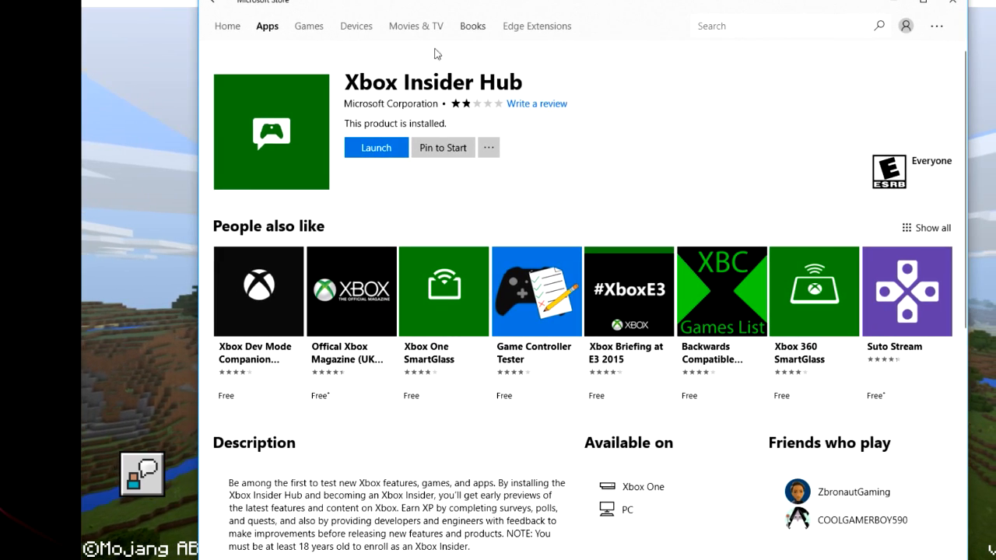
Step: Launch Xbox Insider Hub from its Store page and reach the signed-in home screen
click(377, 146)
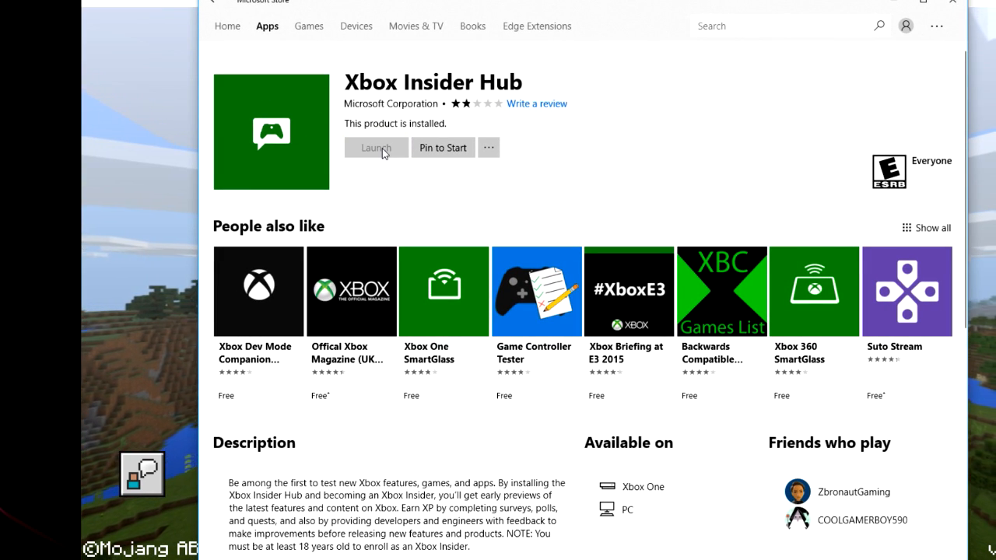
click(377, 148)
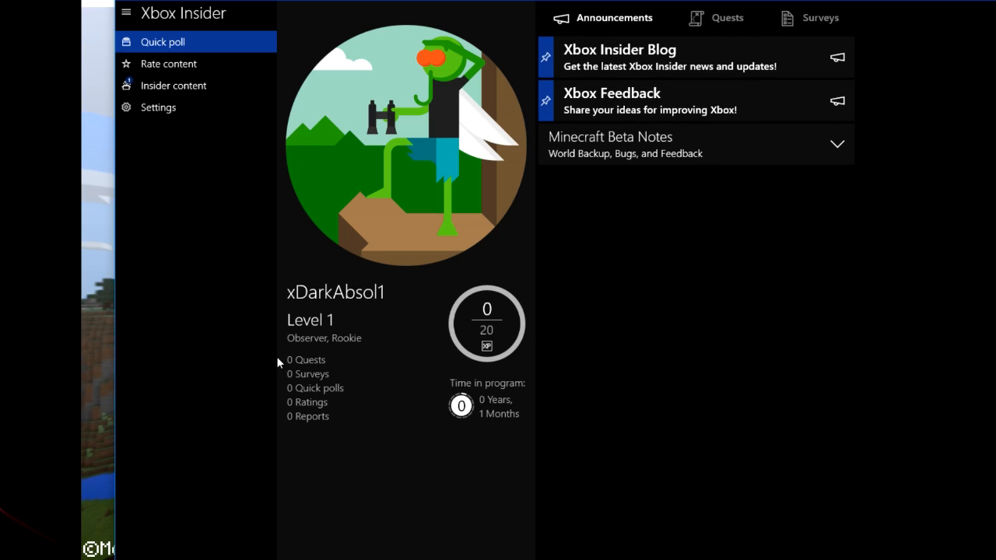
mouse_move(438, 151)
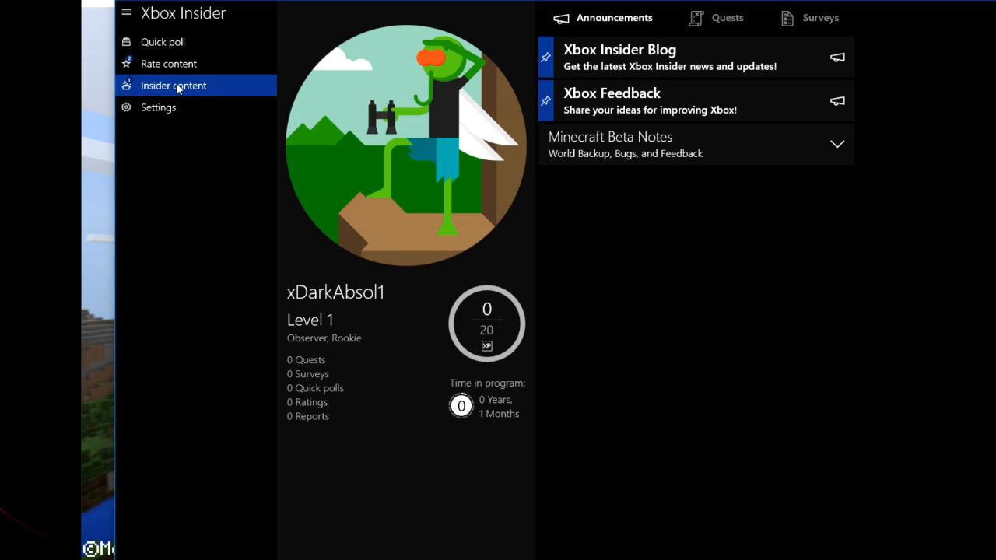
Step: Go to Insider content and select the Minecraft for Windows 10 beta page, shown as joined
click(175, 85)
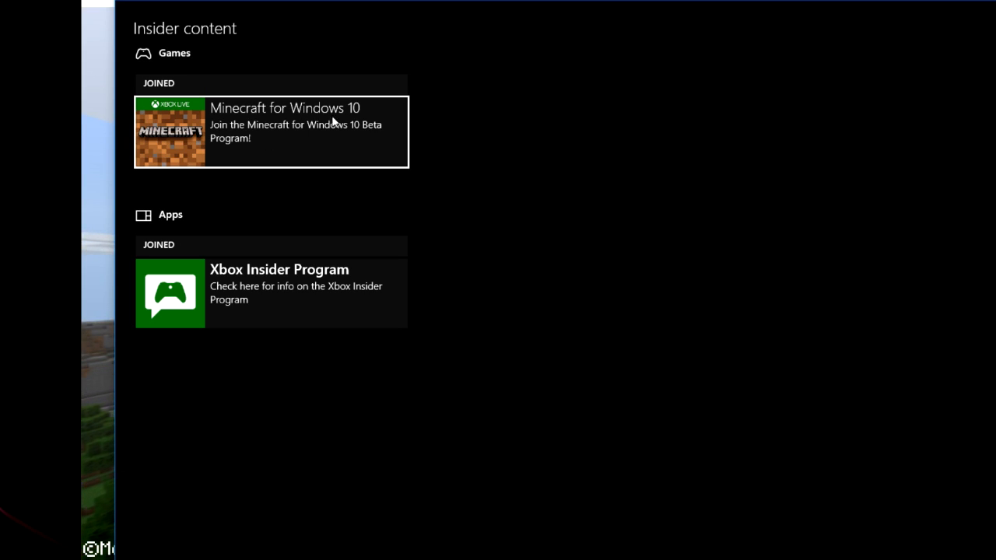
mouse_move(163, 112)
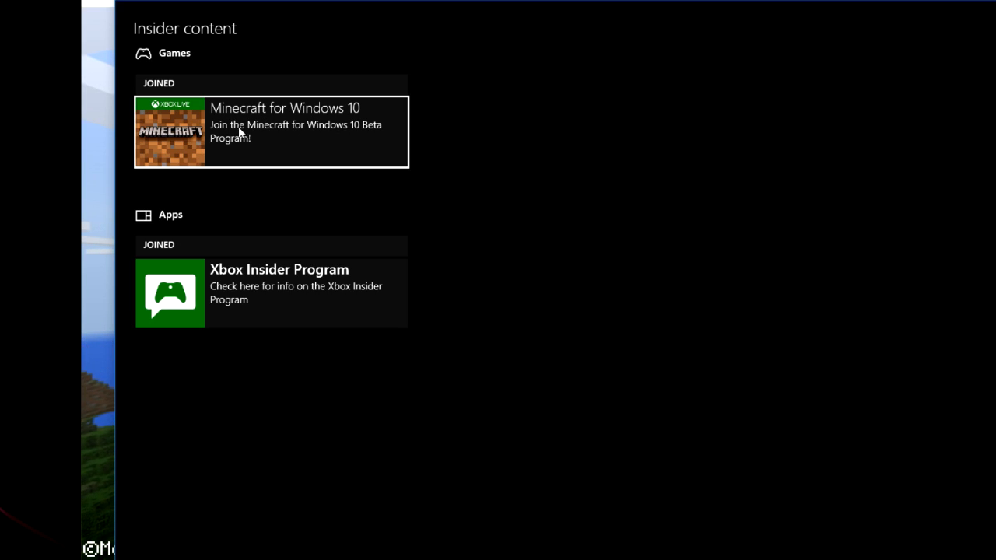
mouse_move(305, 150)
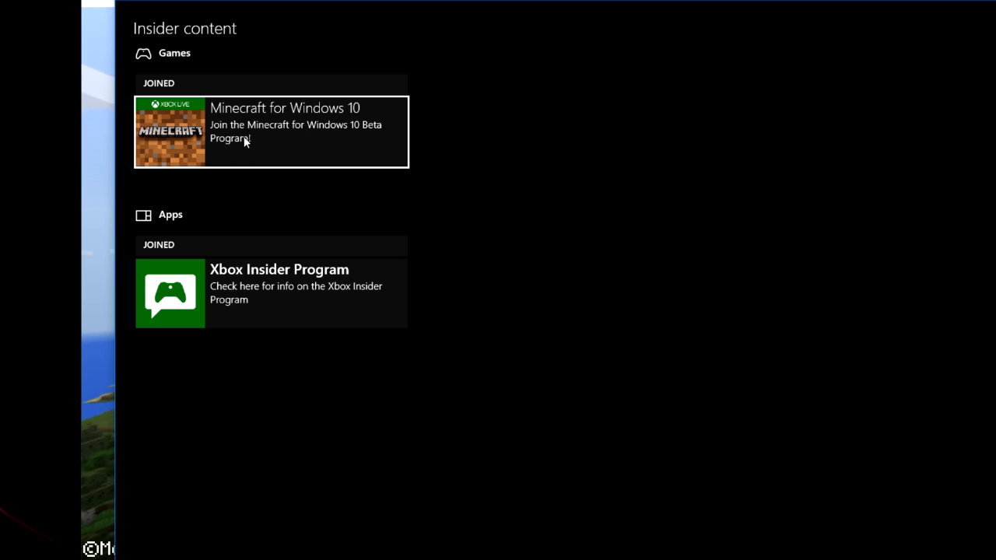
click(270, 131)
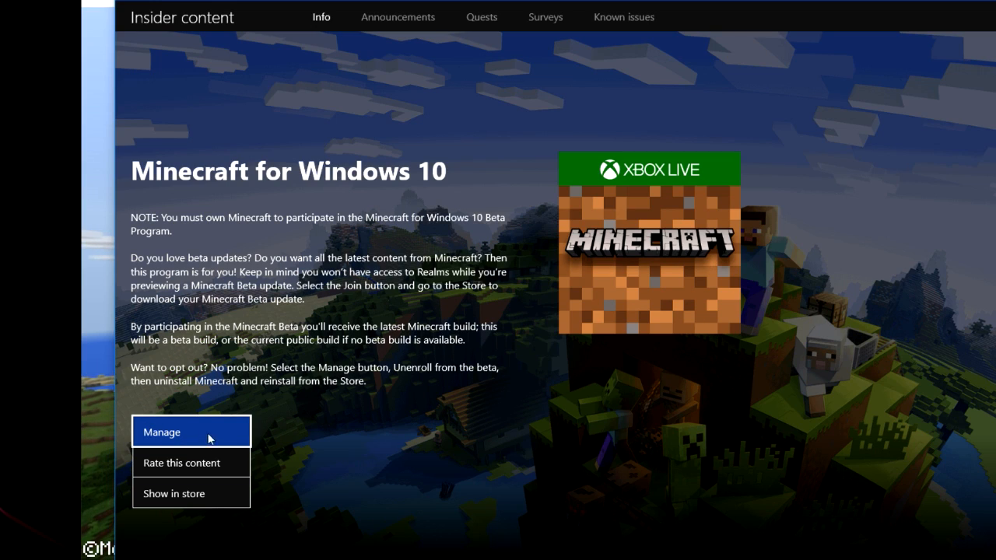
mouse_move(196, 429)
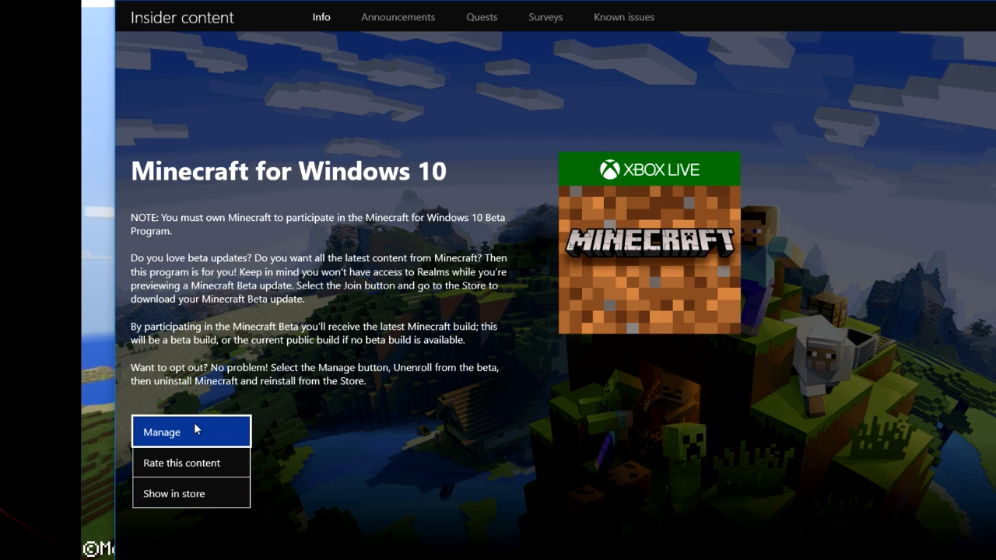
mouse_move(193, 433)
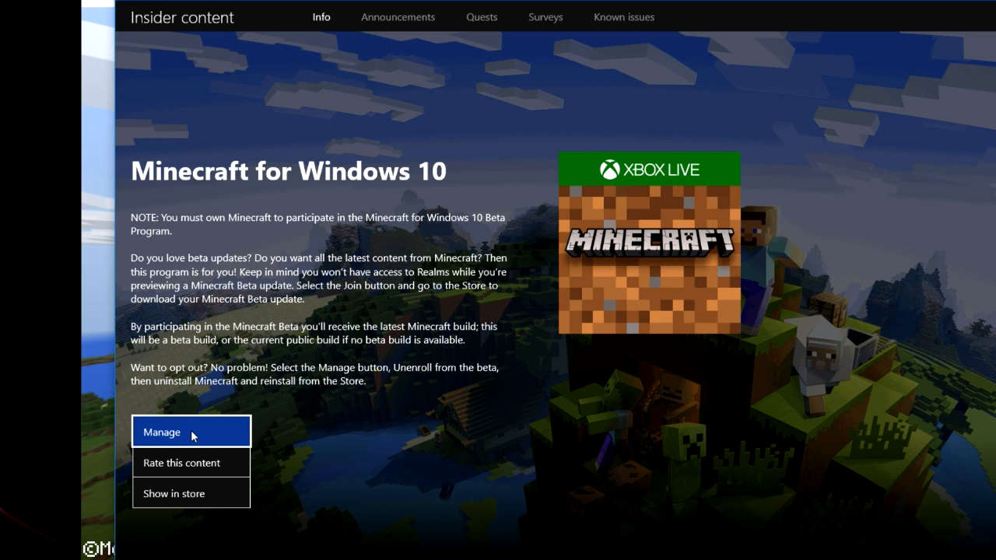
mouse_move(339, 436)
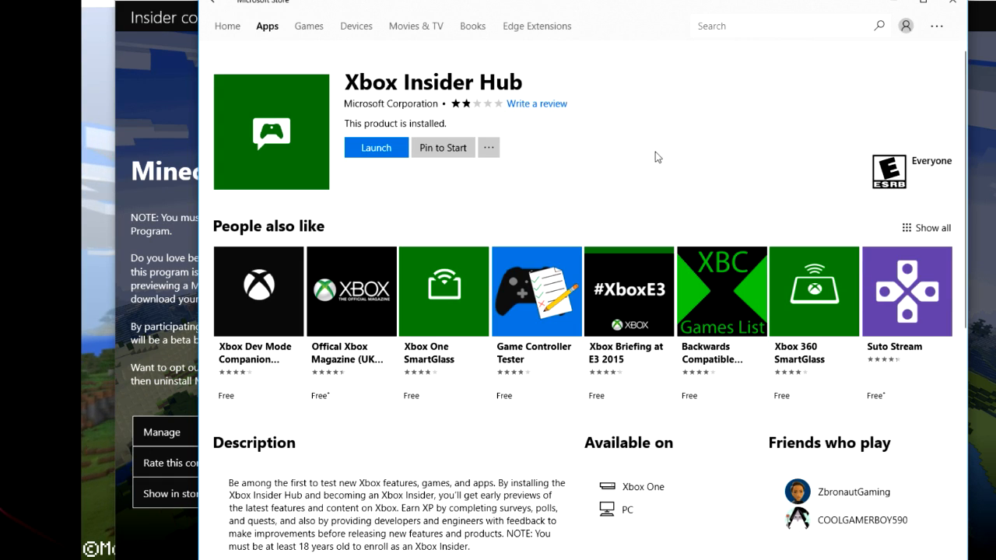
mouse_move(526, 173)
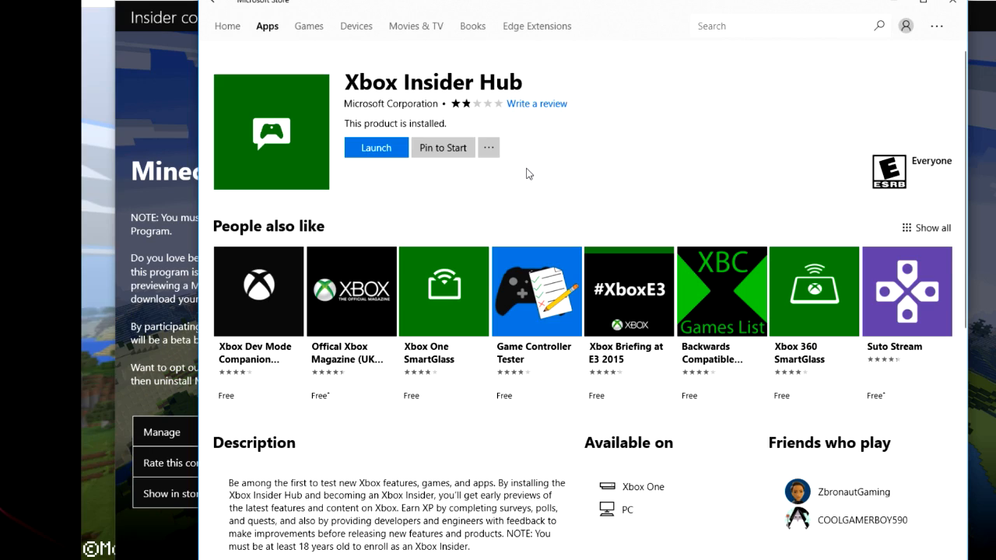
mouse_move(163, 53)
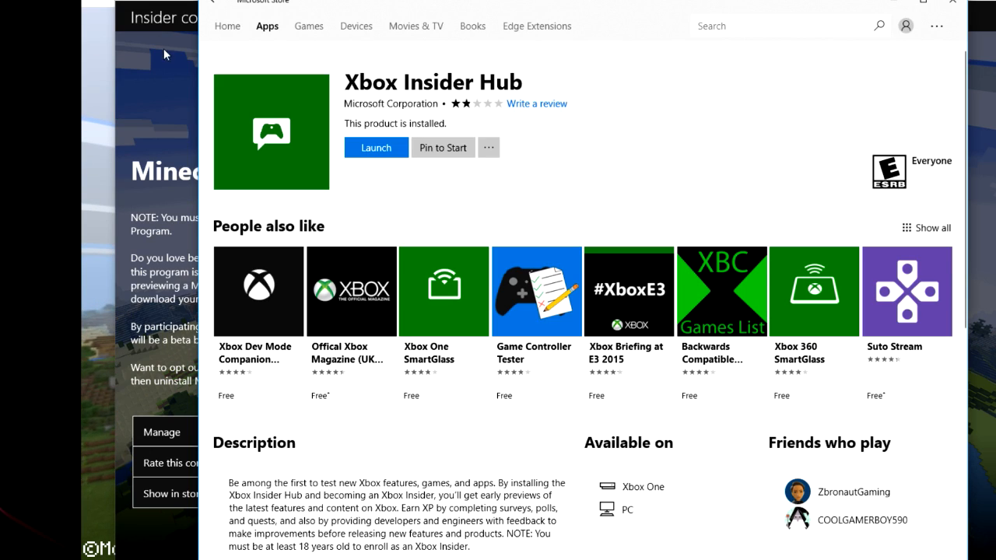
mouse_move(541, 190)
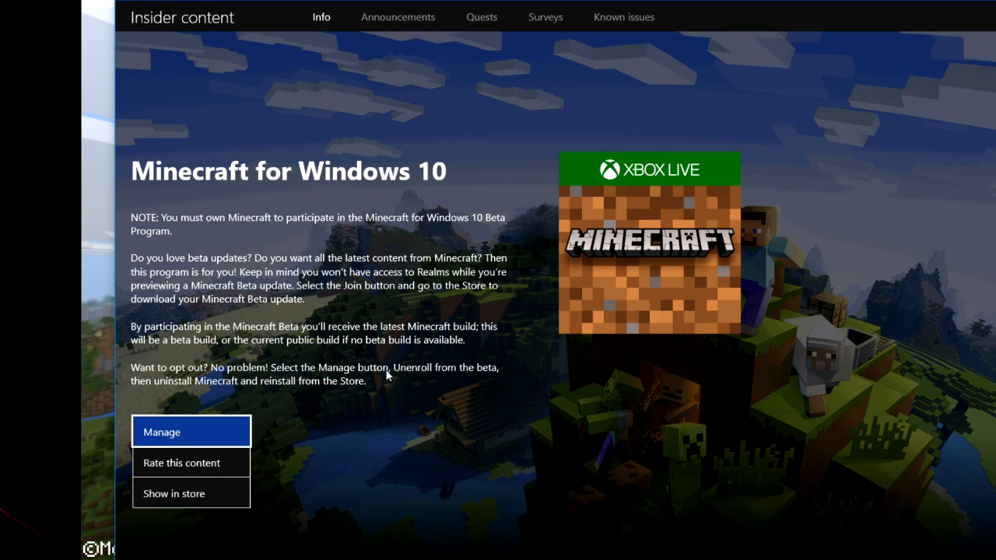
mouse_move(205, 443)
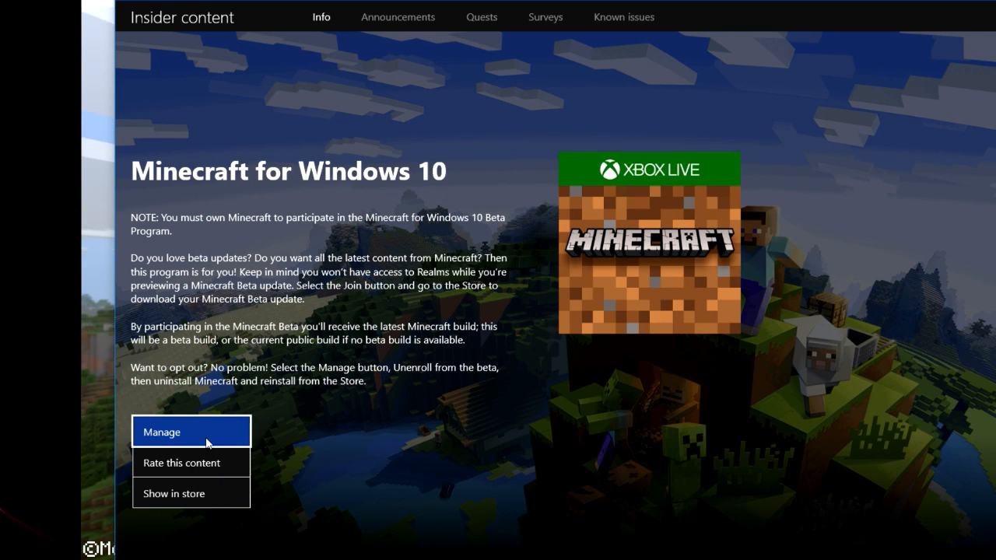
click(162, 433)
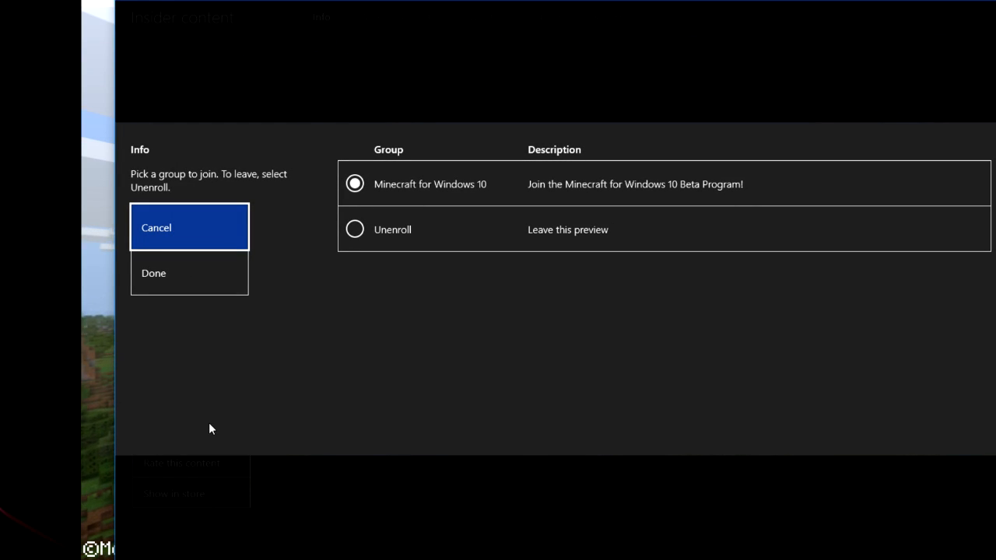
click(189, 227)
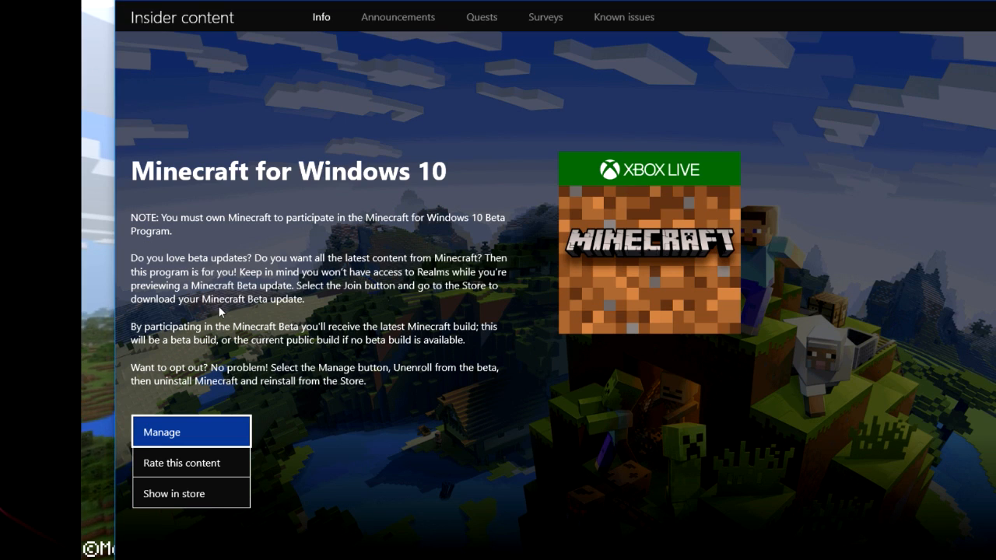
click(162, 432)
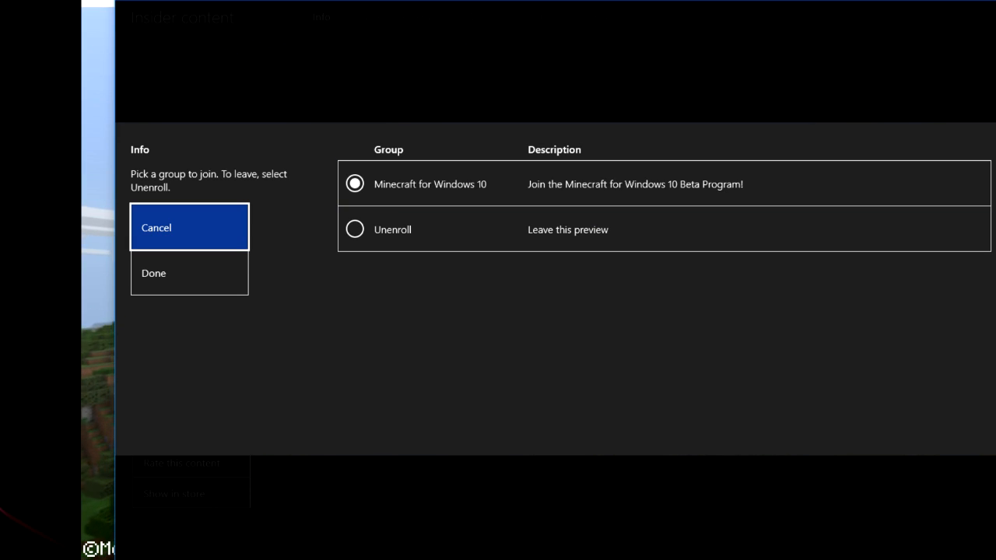
mouse_move(563, 279)
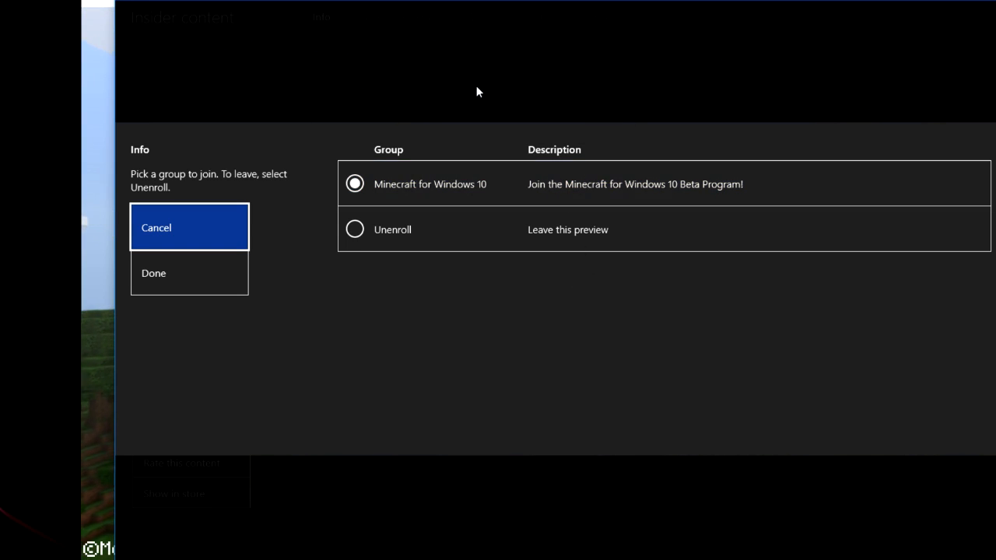
click(190, 227)
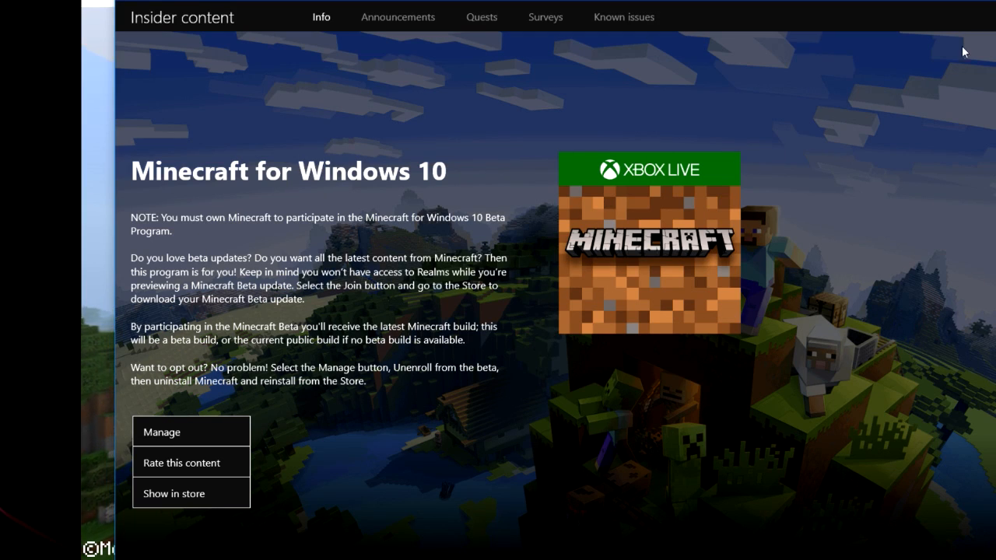